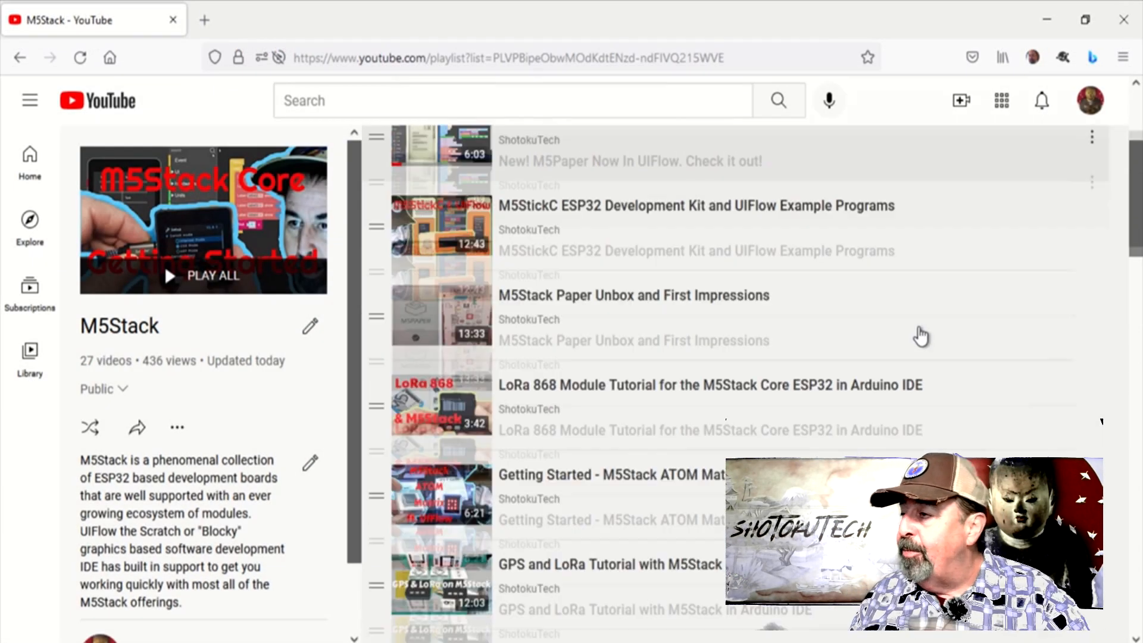
{"action": "scroll", "scroll_direction": "down", "scroll_amount": 3}
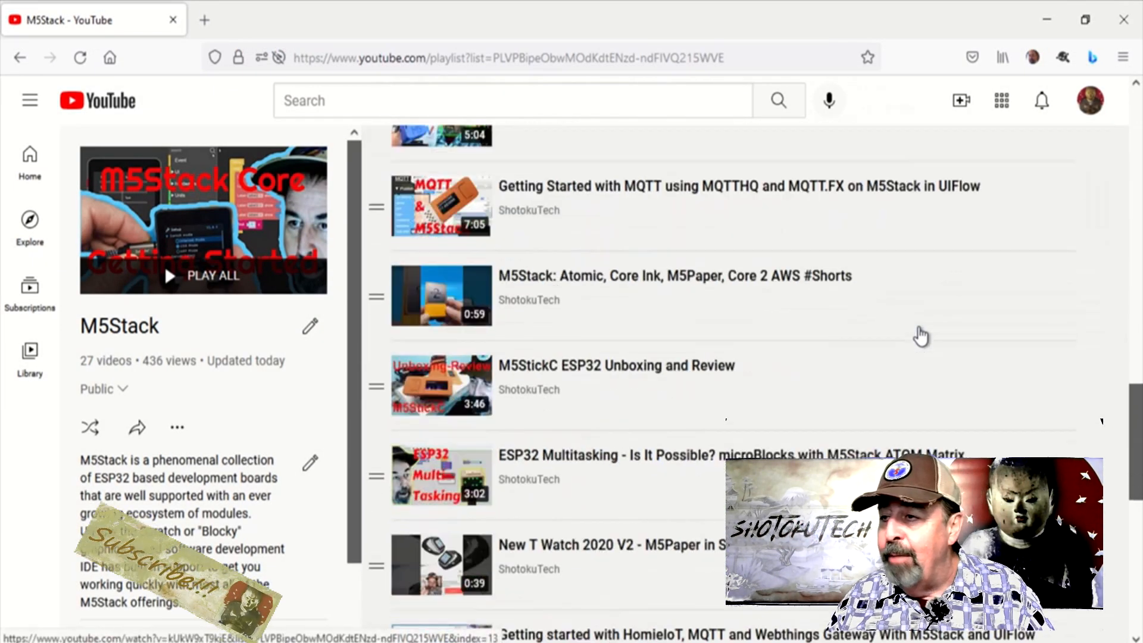
{"action": "scroll", "scroll_direction": "down", "scroll_amount": 3}
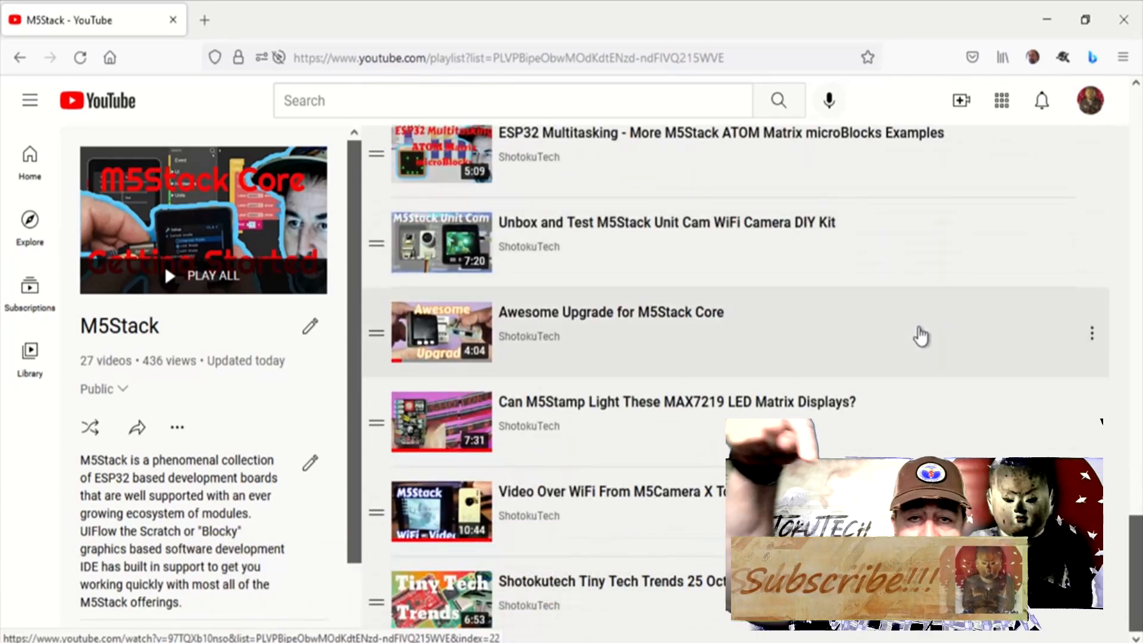
{"action": "scroll", "scroll_direction": "down", "scroll_amount": 3}
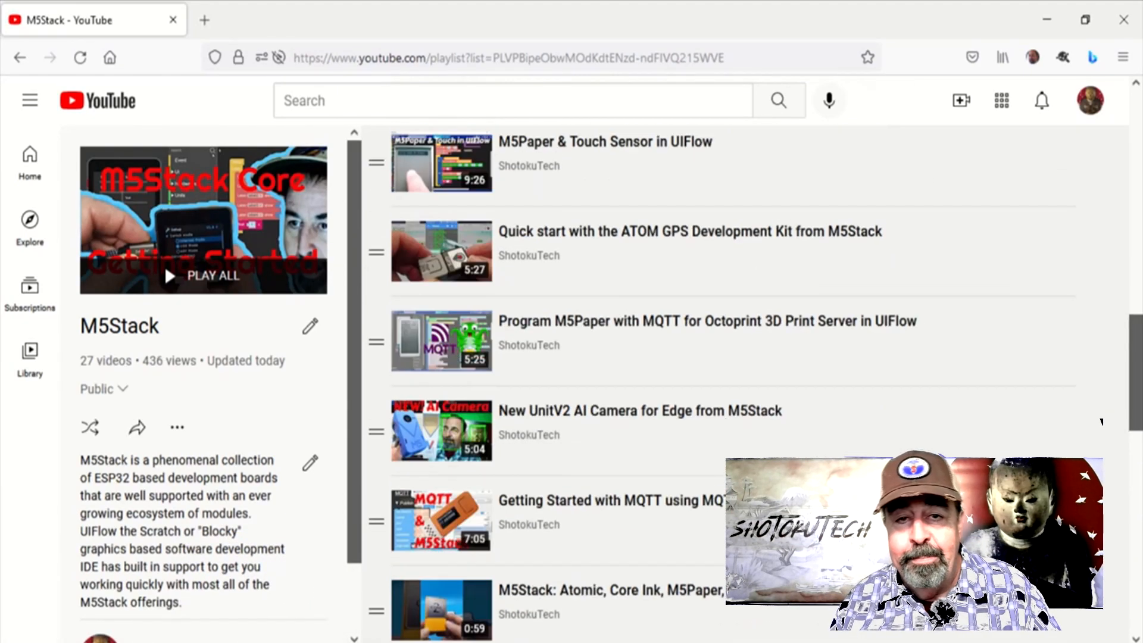
{"action": "scroll", "scroll_direction": "up", "scroll_amount": 3}
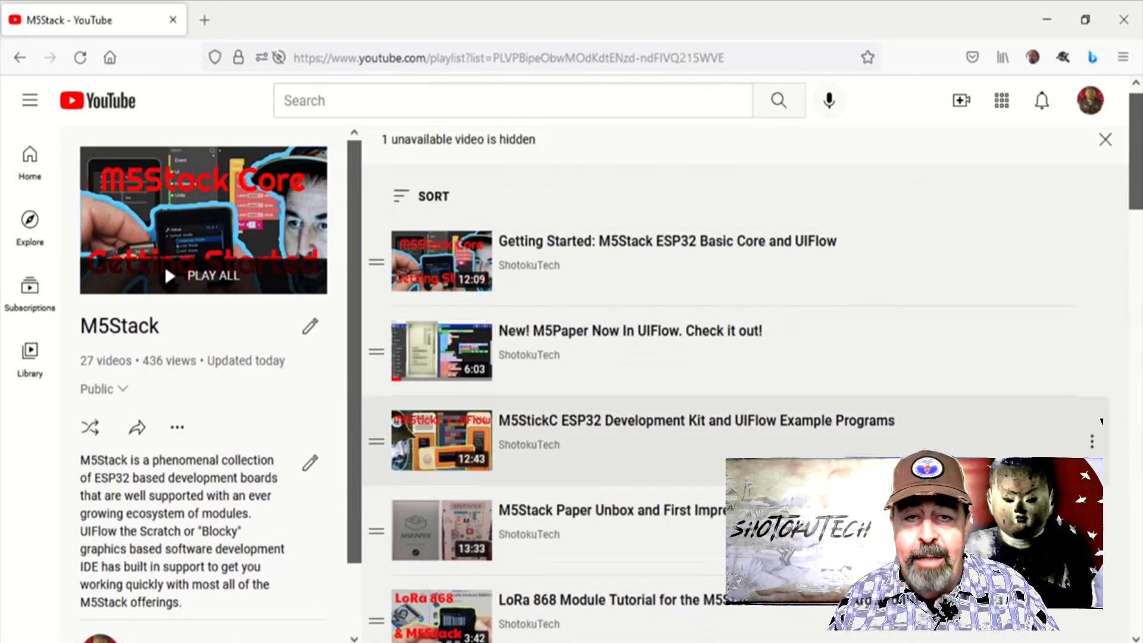